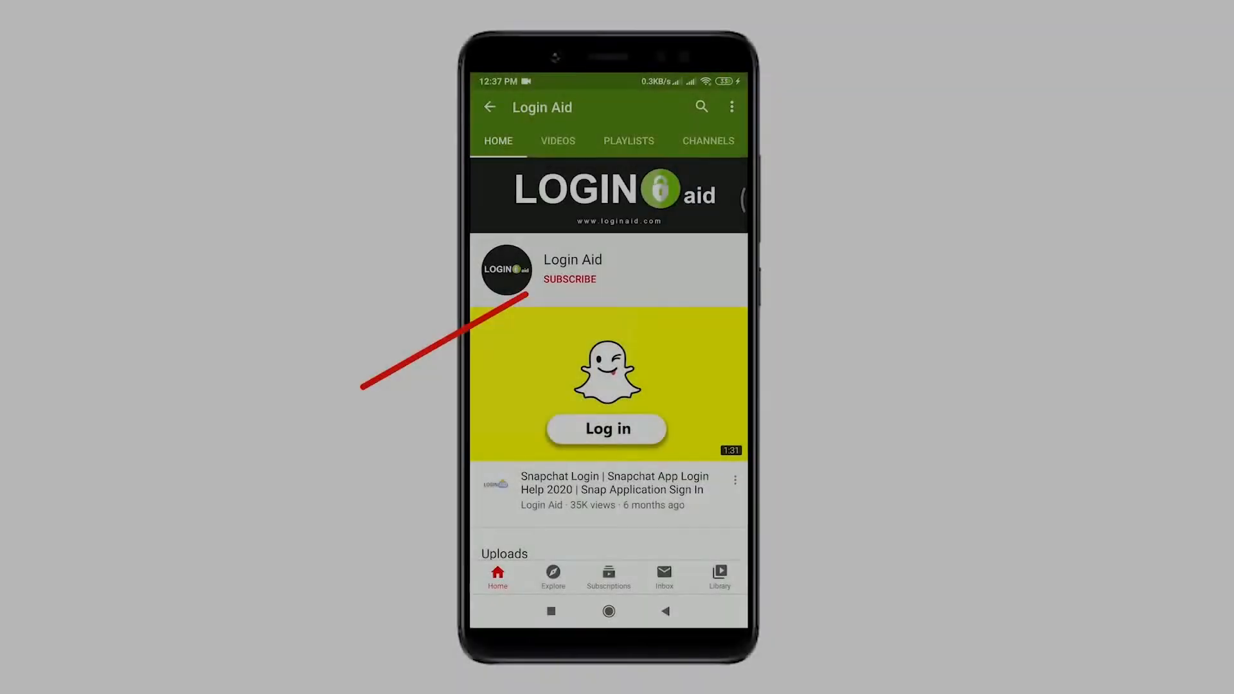
Subscribe to the Login Aid YouTube channel and move to a blank tab.
left_click(570, 279)
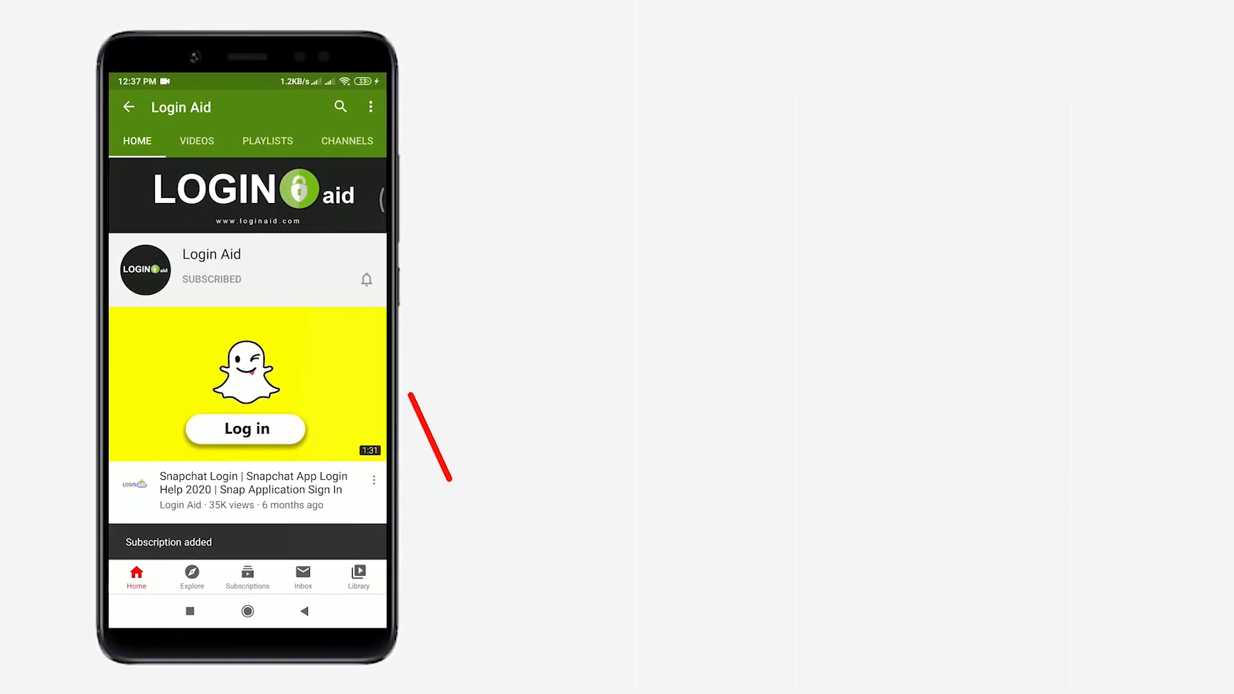
left_click(367, 279)
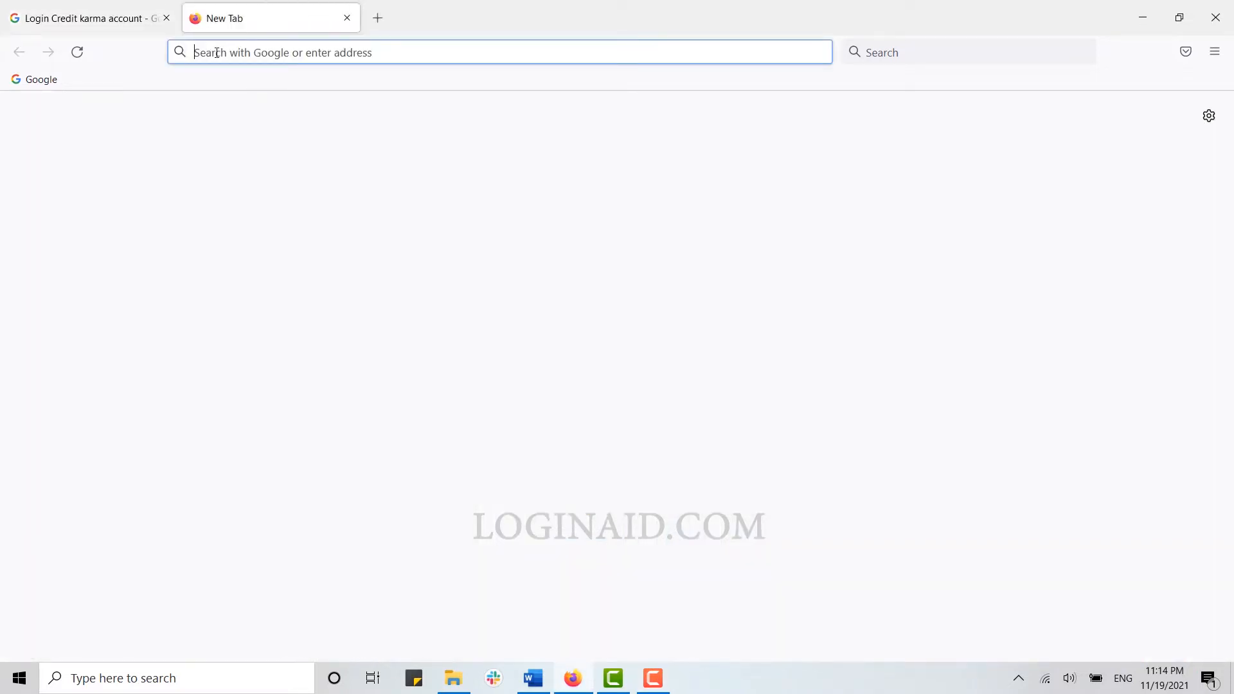
type("www.creditkarm")
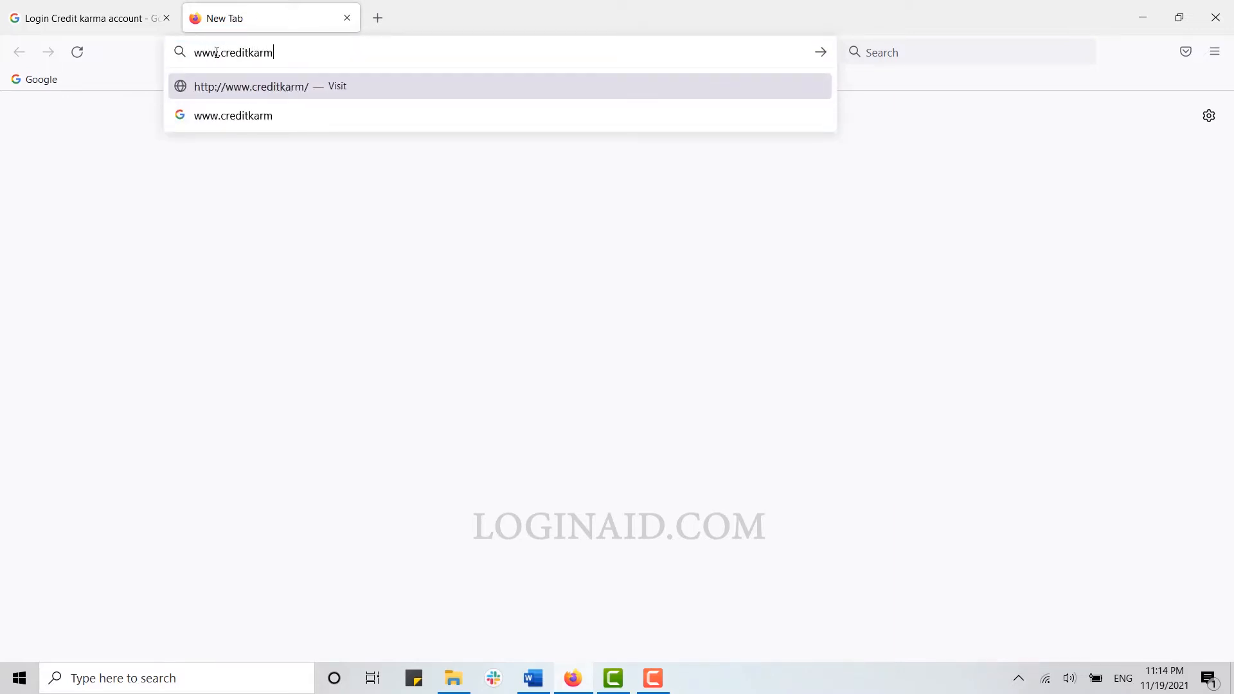
type("a.com")
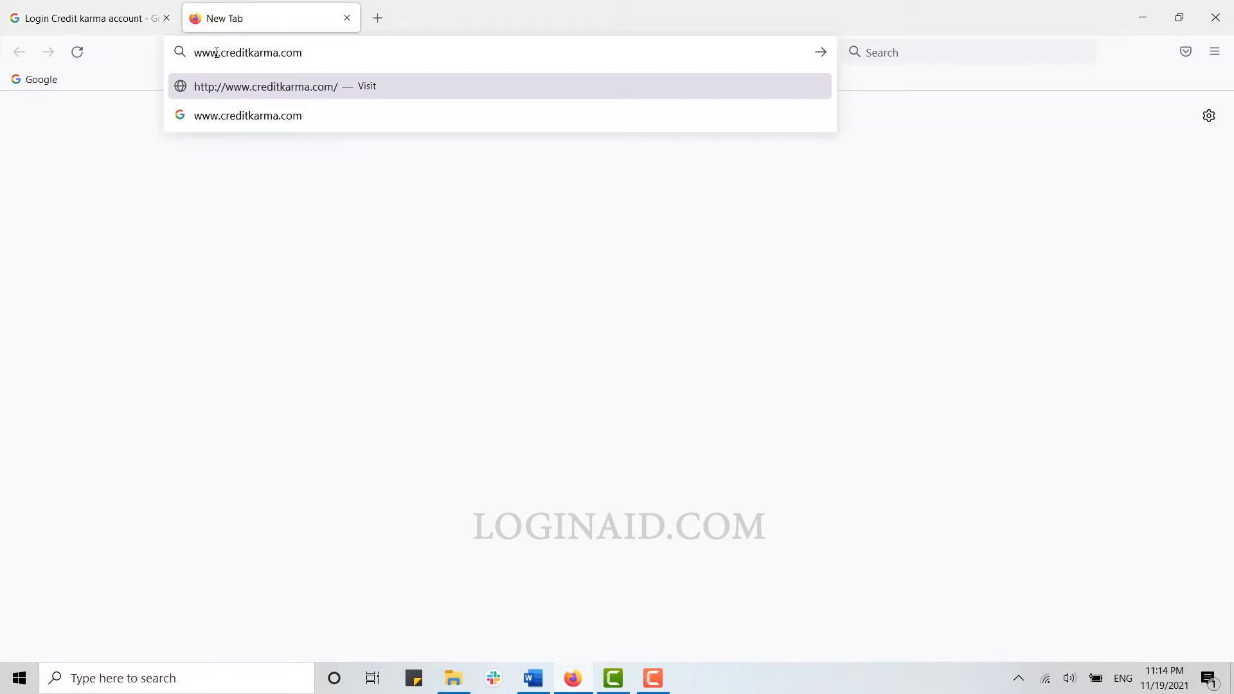
key("Enter")
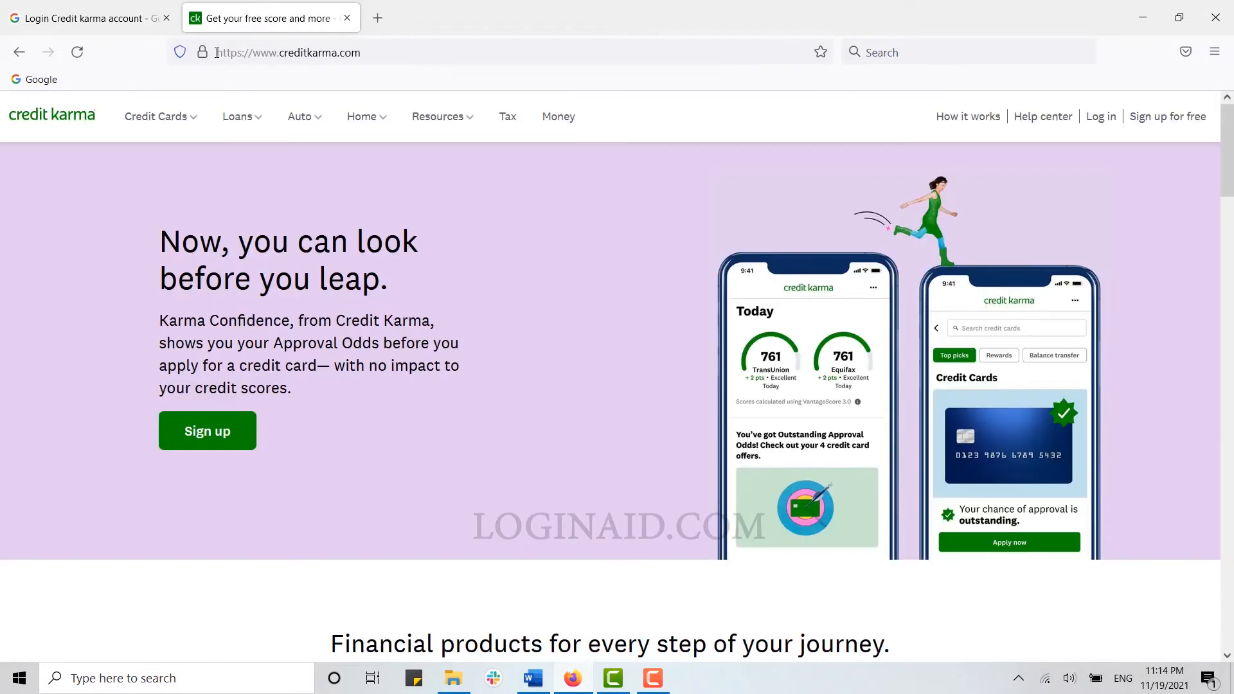
mouse_move(243, 122)
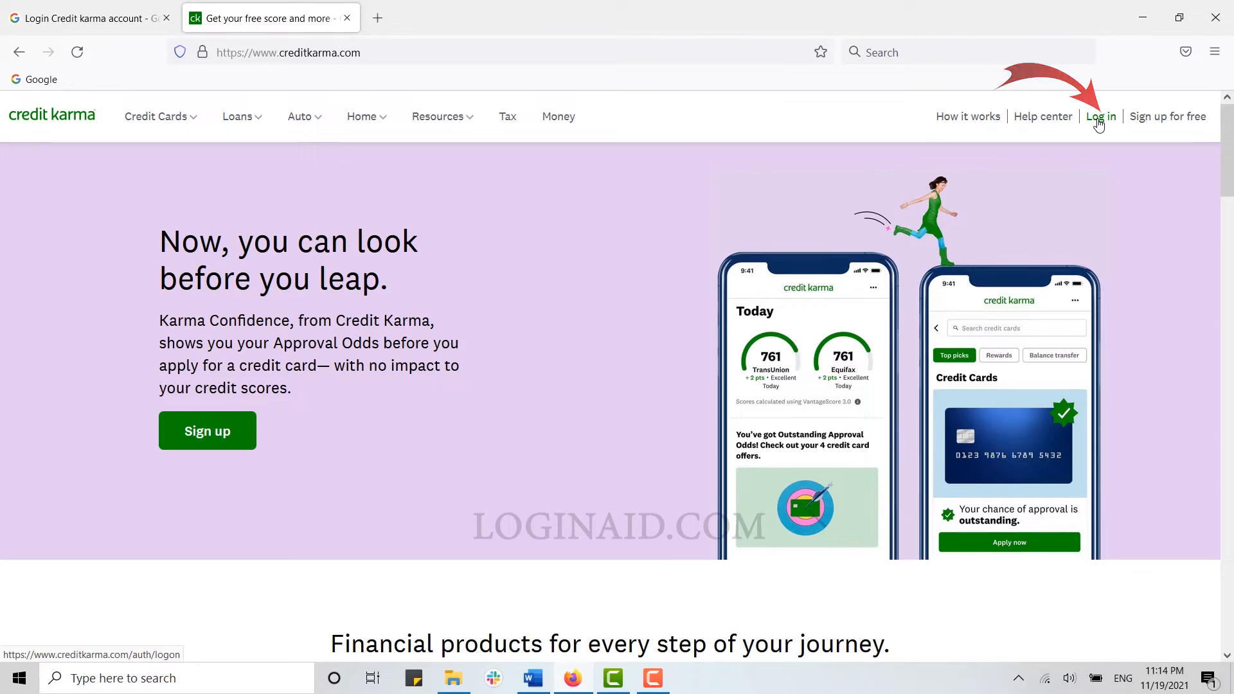
Reach the login page with empty Email and Password fields via the header 'Log in' link.
left_click(1101, 117)
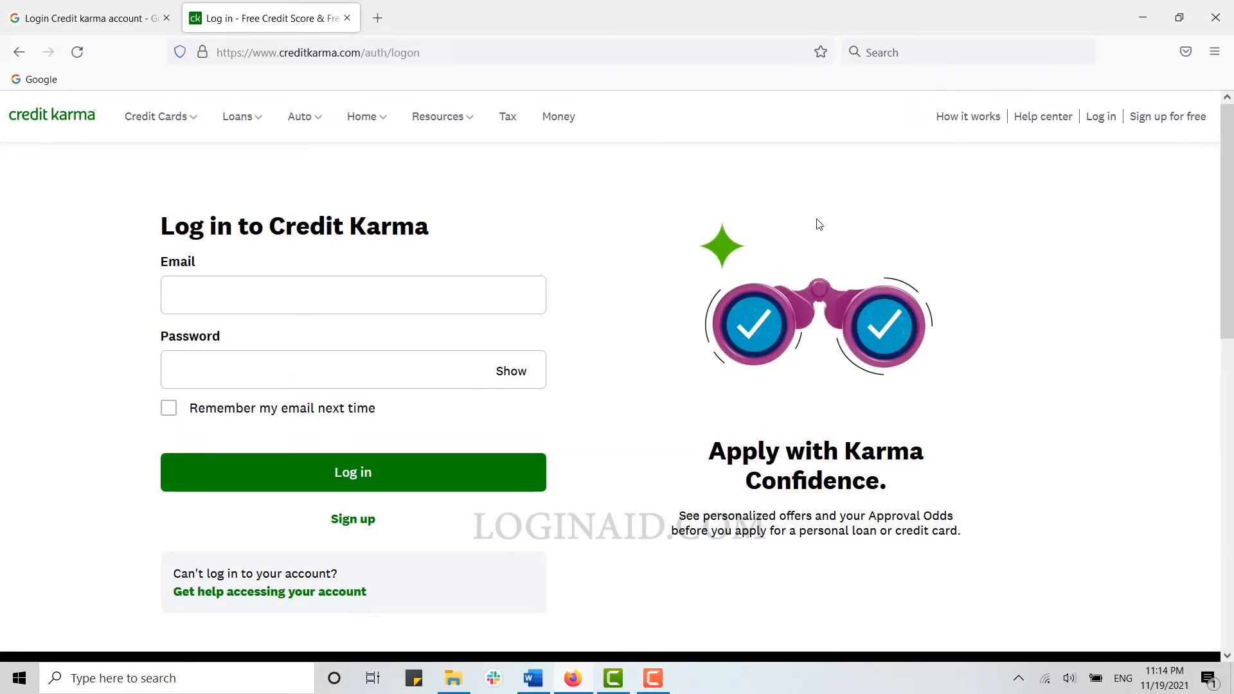
mouse_move(199, 331)
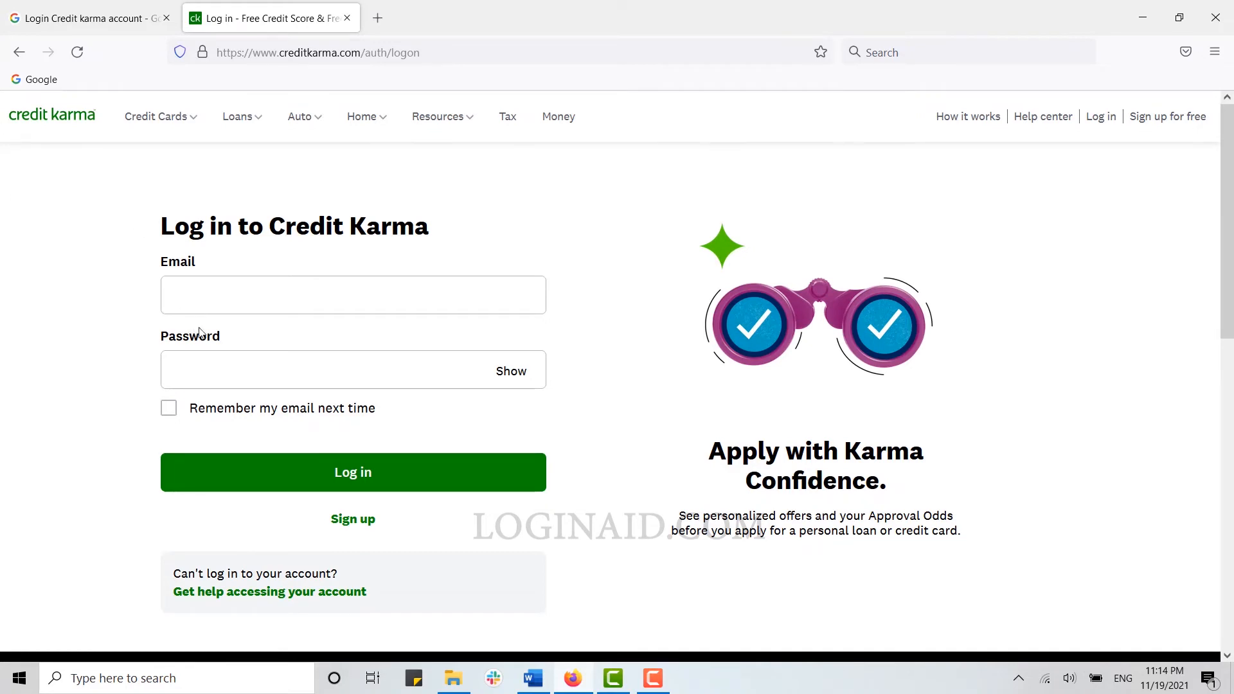